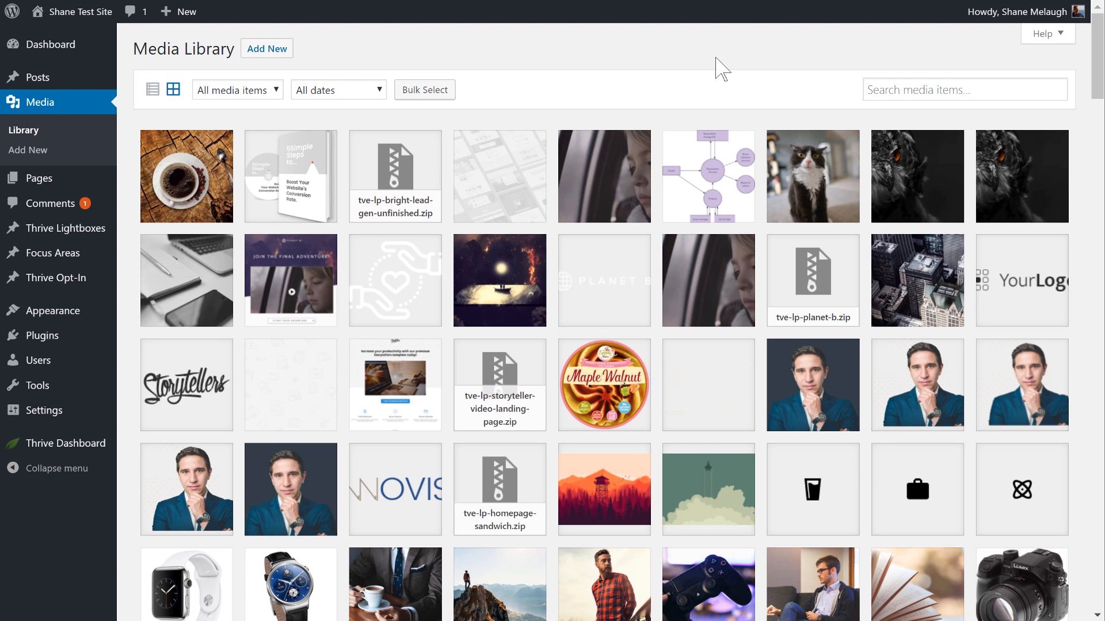
{"action": "mouse_move", "coordinate": [203, 178]}
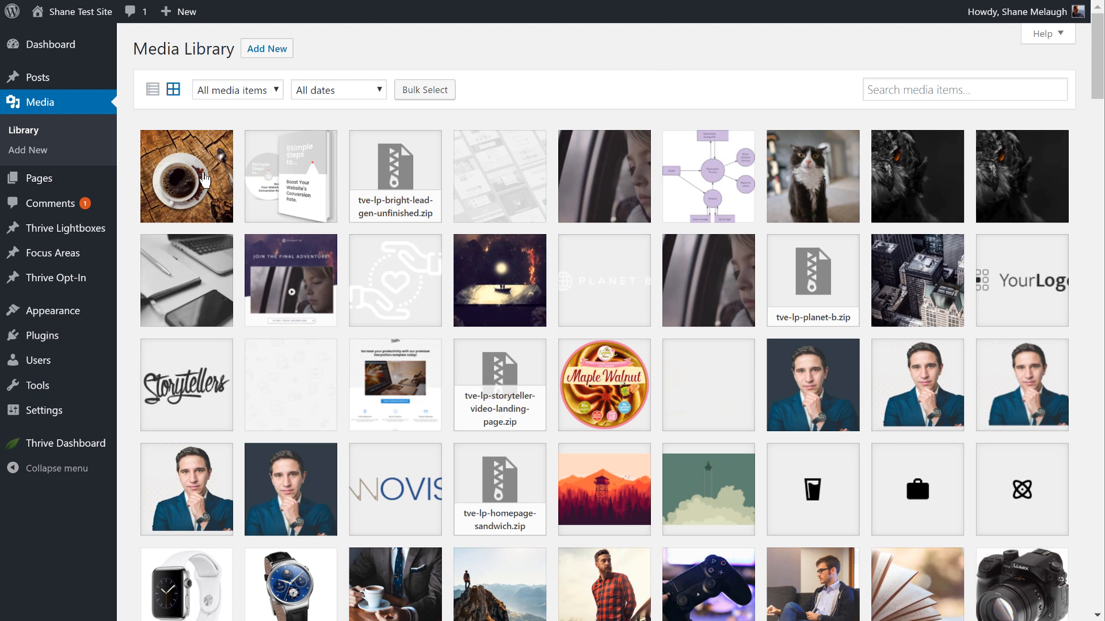
- Show the attachment details of the coffee-2714970.jpg image
{"action": "left_click", "coordinate": [186, 176]}
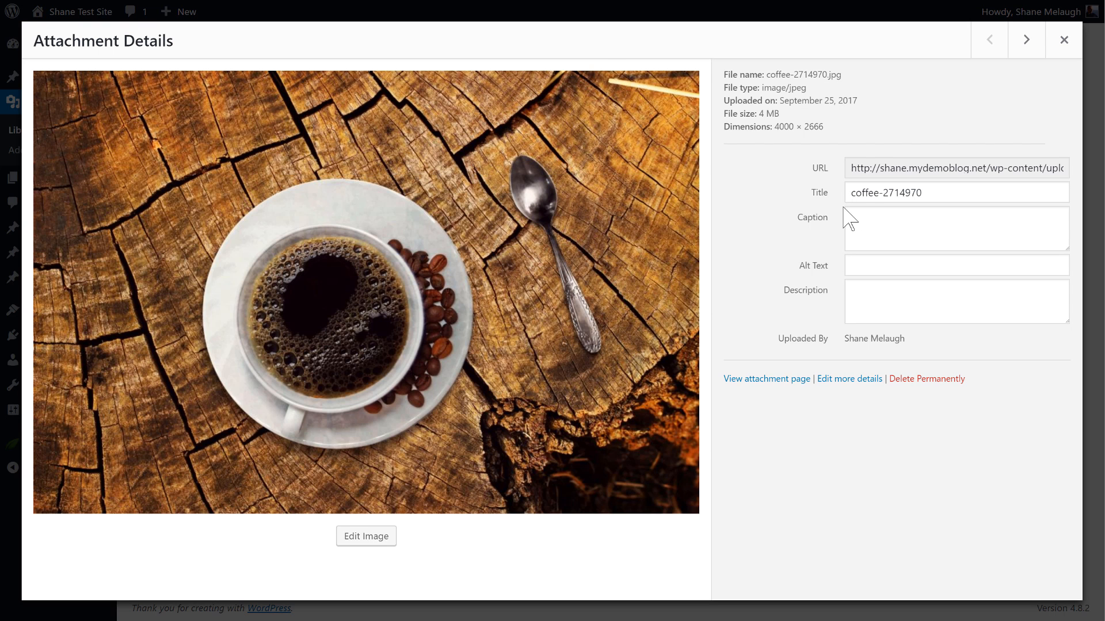
{"action": "mouse_move", "coordinate": [366, 536]}
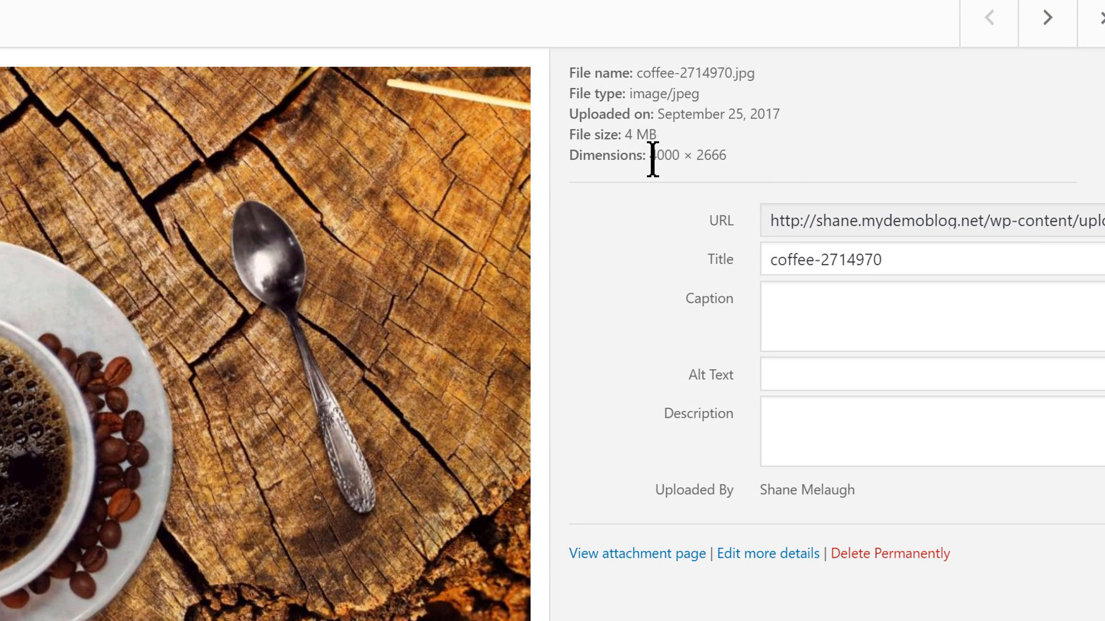
{"action": "mouse_move", "coordinate": [622, 136]}
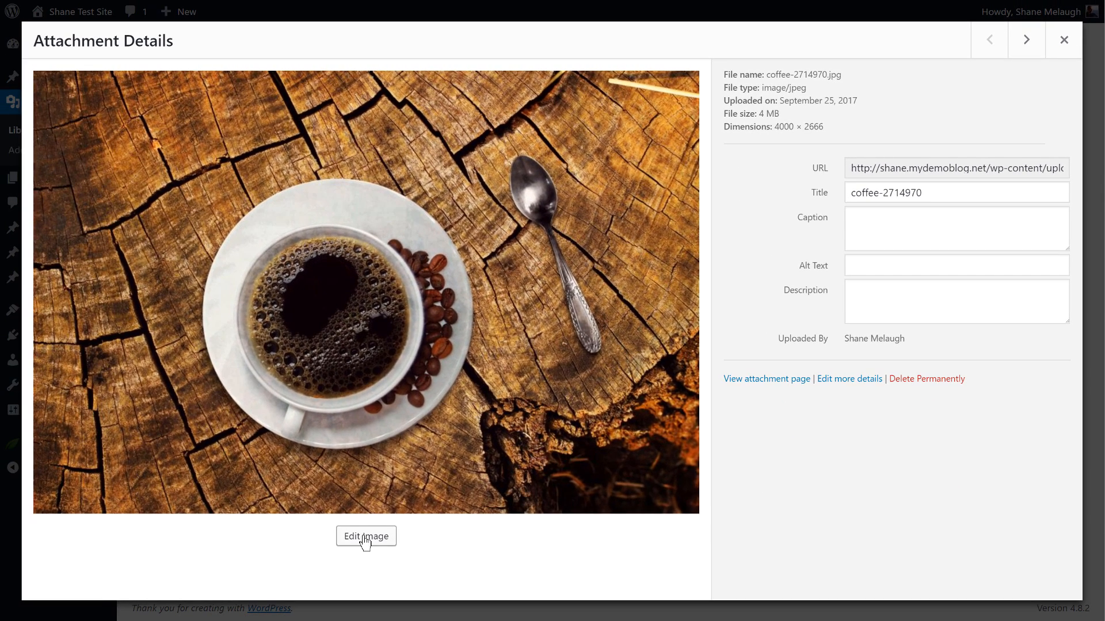
- Scale the coffee image to a 500-pixel width (500 × 333) in the image editor
{"action": "left_click", "coordinate": [365, 537]}
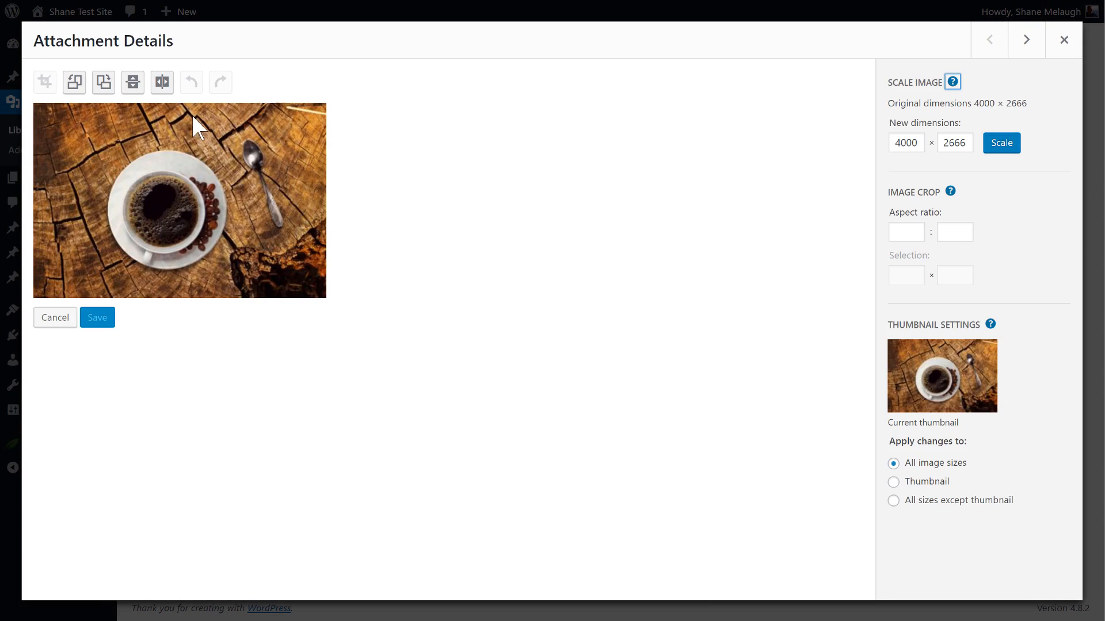
{"action": "mouse_move", "coordinate": [776, 196]}
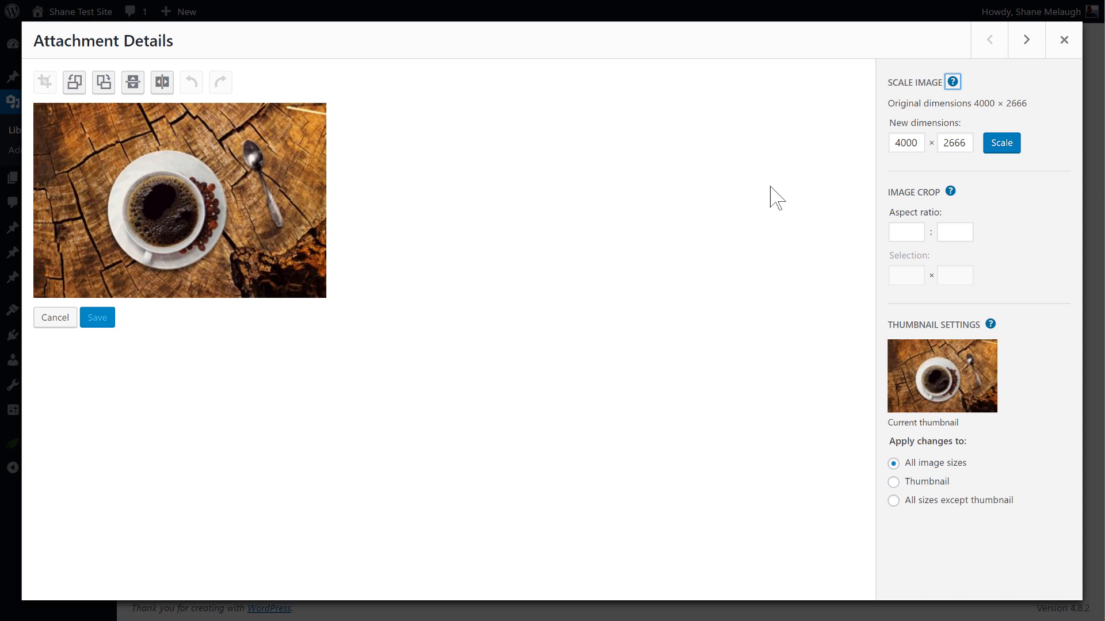
{"action": "mouse_move", "coordinate": [740, 139]}
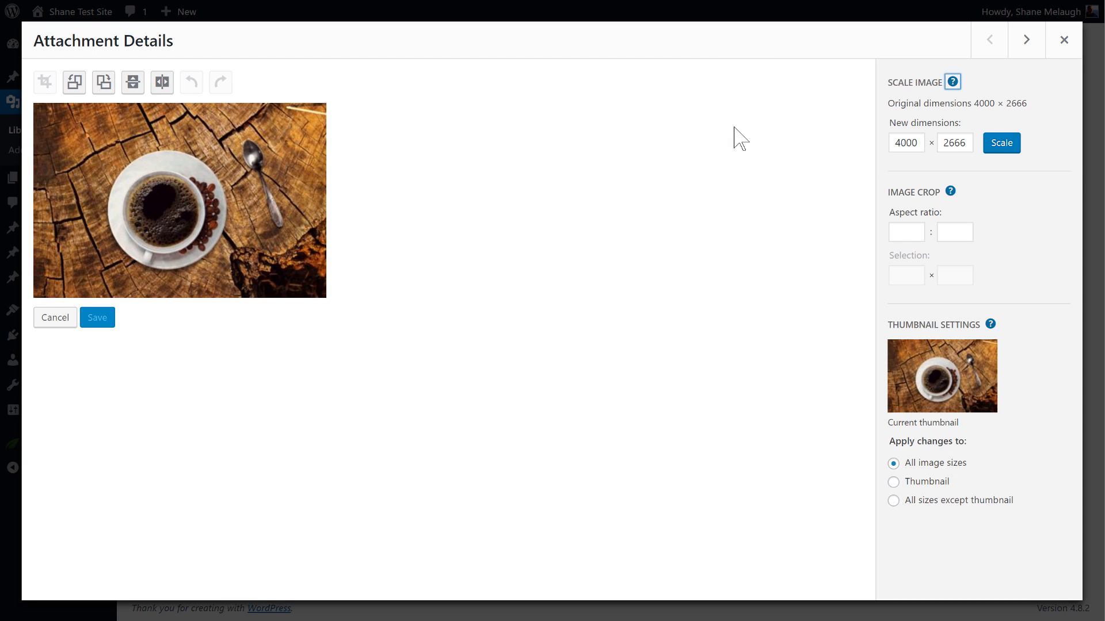
{"action": "mouse_move", "coordinate": [568, 161]}
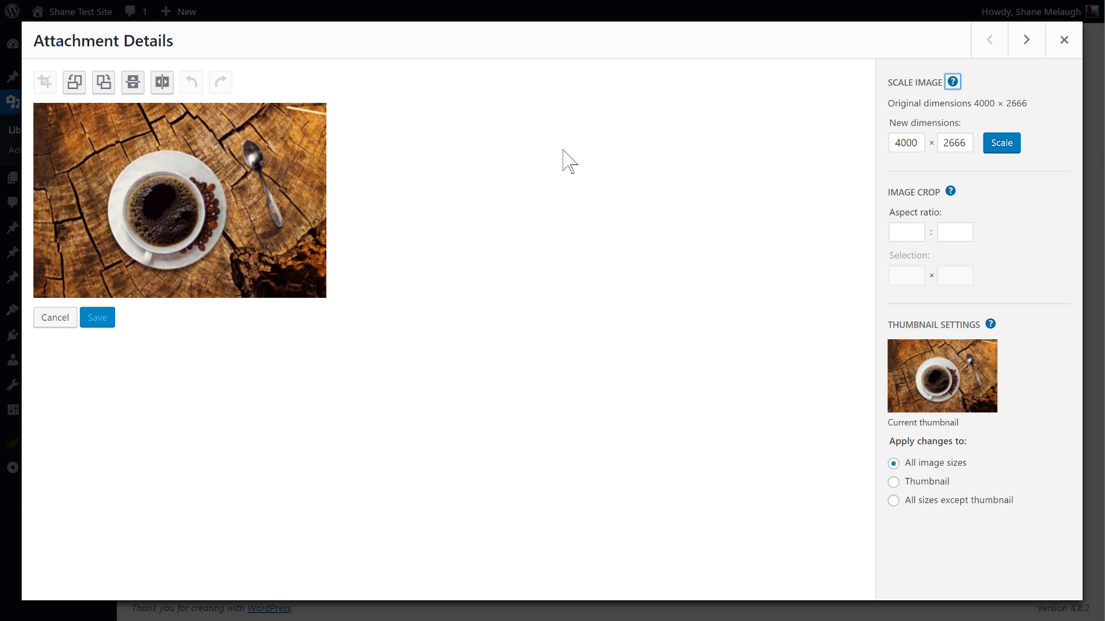
{"action": "mouse_move", "coordinate": [539, 178]}
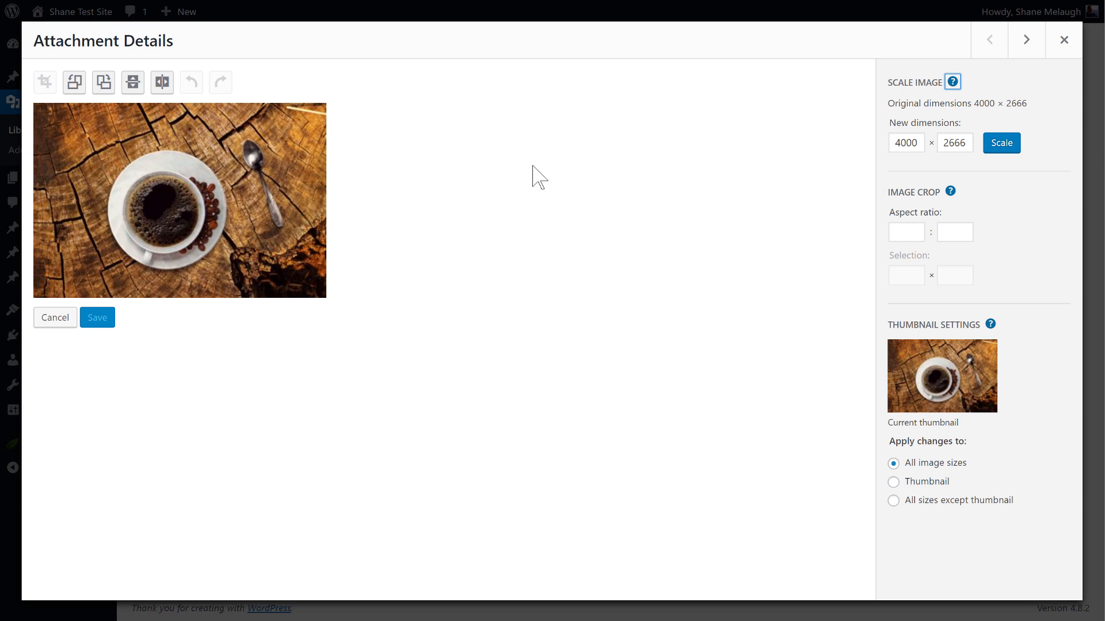
{"action": "left_click", "coordinate": [906, 143]}
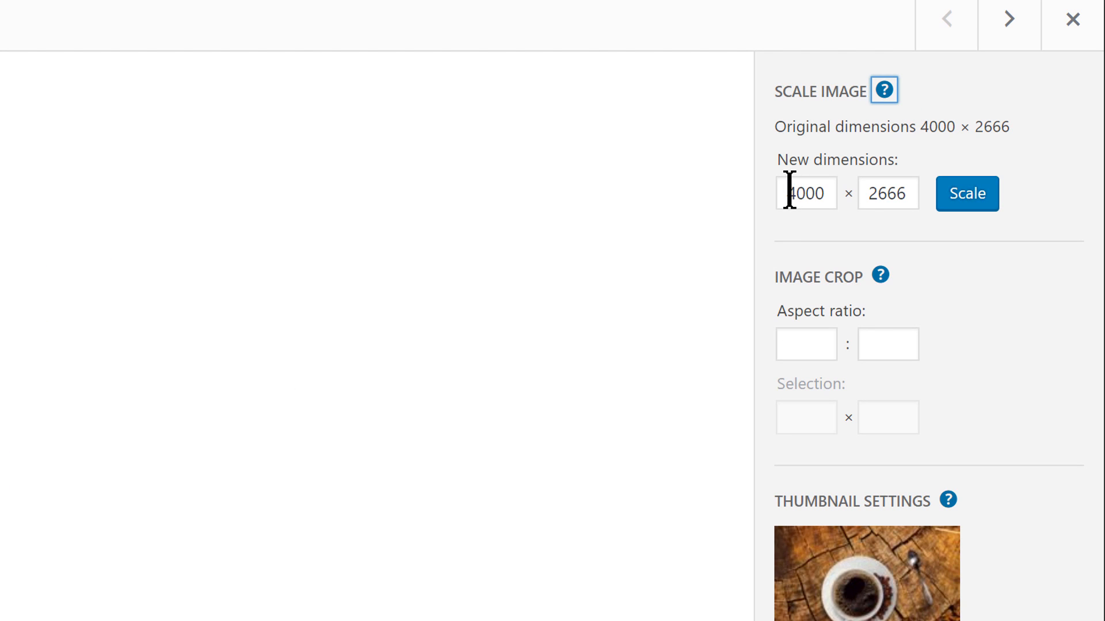
{"action": "triple_click", "coordinate": [805, 194]}
{"action": "type", "text": "500"}
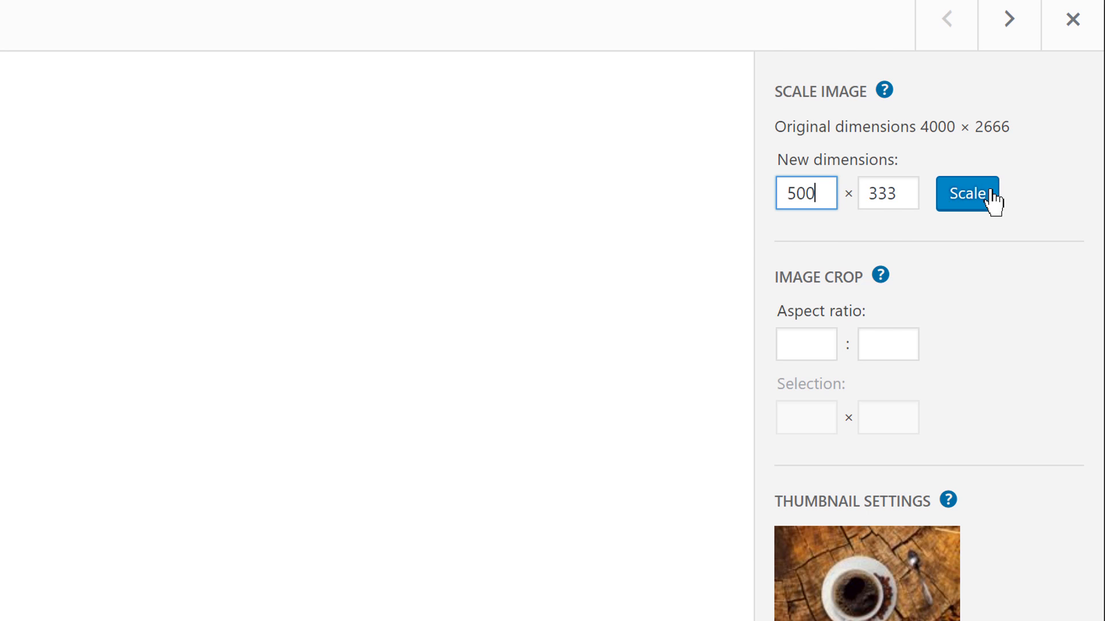
{"action": "left_click", "coordinate": [967, 193]}
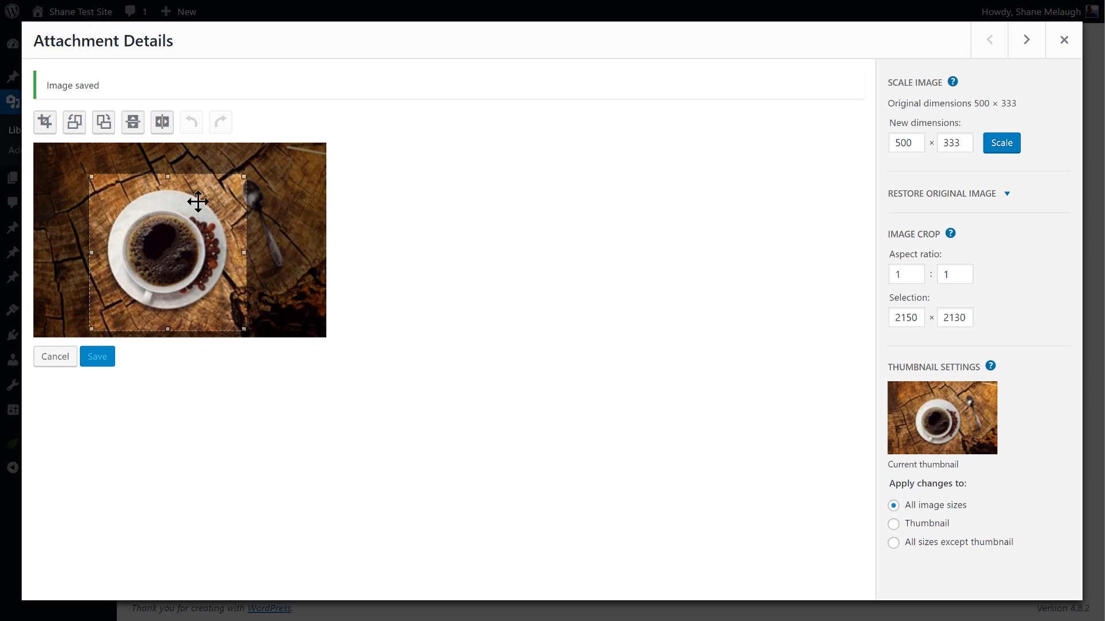
- Apply the 1:1 square crop around the cup and save the 268 × 266 result
{"action": "left_click", "coordinate": [96, 357]}
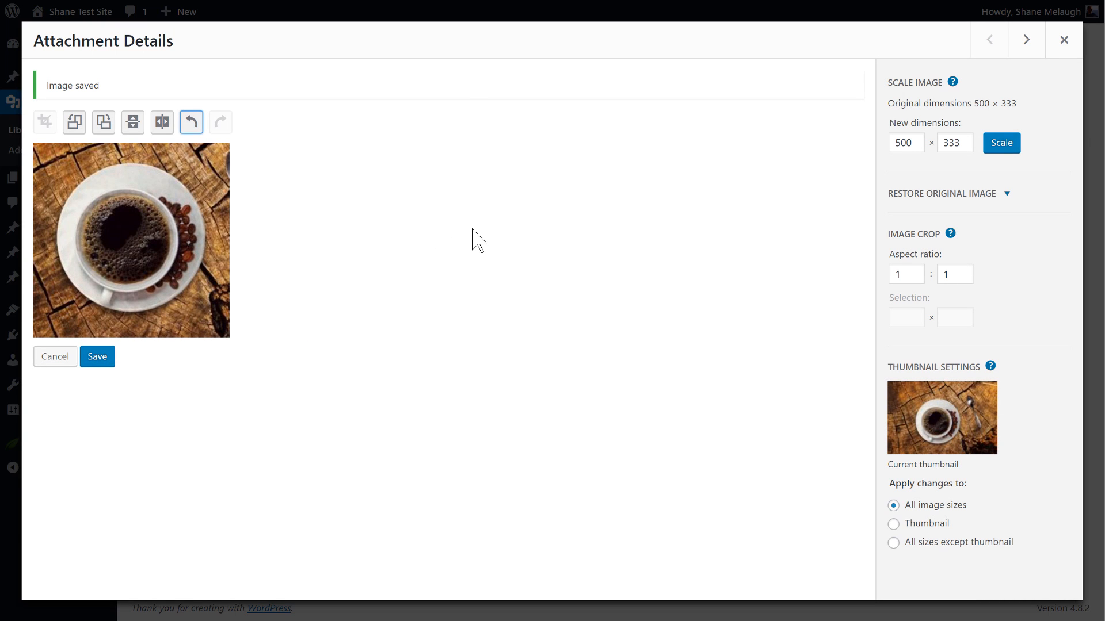
{"action": "left_click", "coordinate": [1000, 143]}
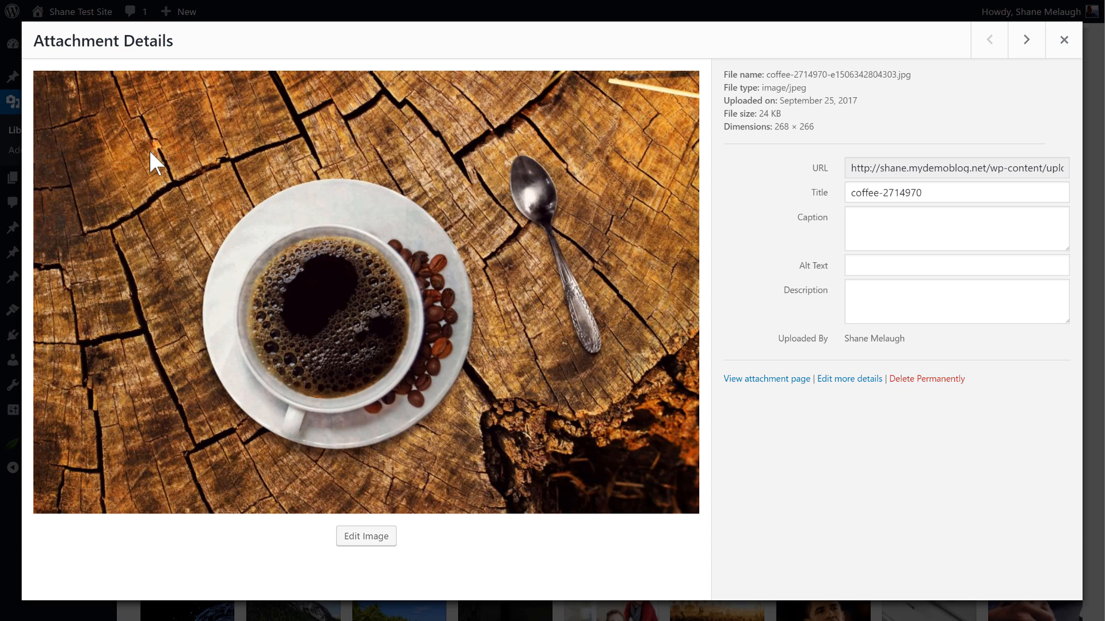
{"action": "mouse_move", "coordinate": [999, 192]}
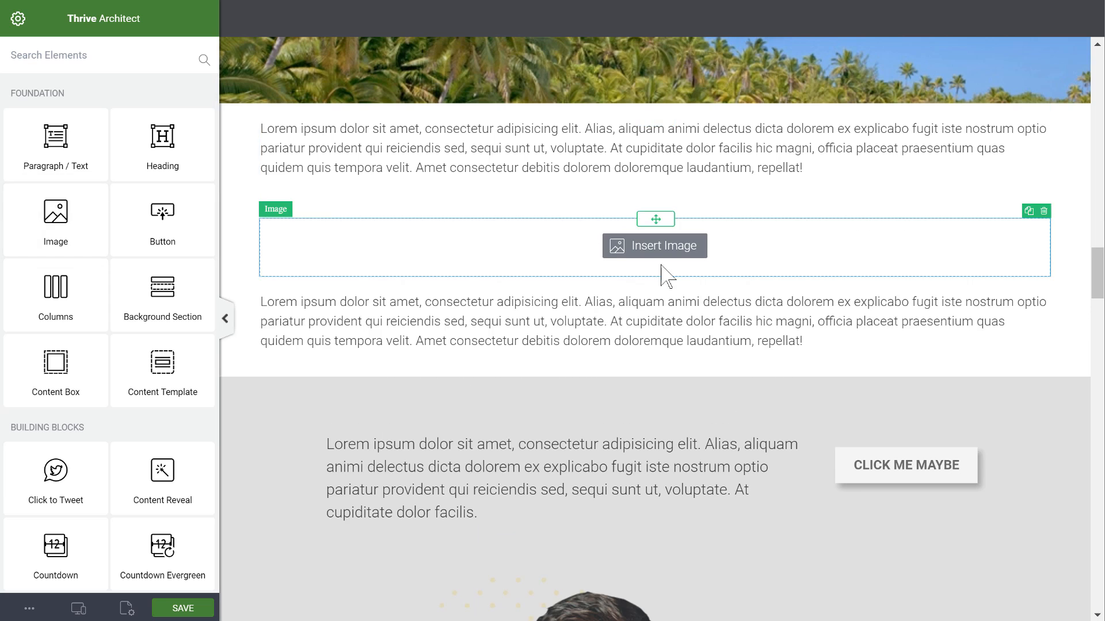
- Insert the square coffee image into the empty Image element between the paragraphs
{"action": "left_click", "coordinate": [654, 247]}
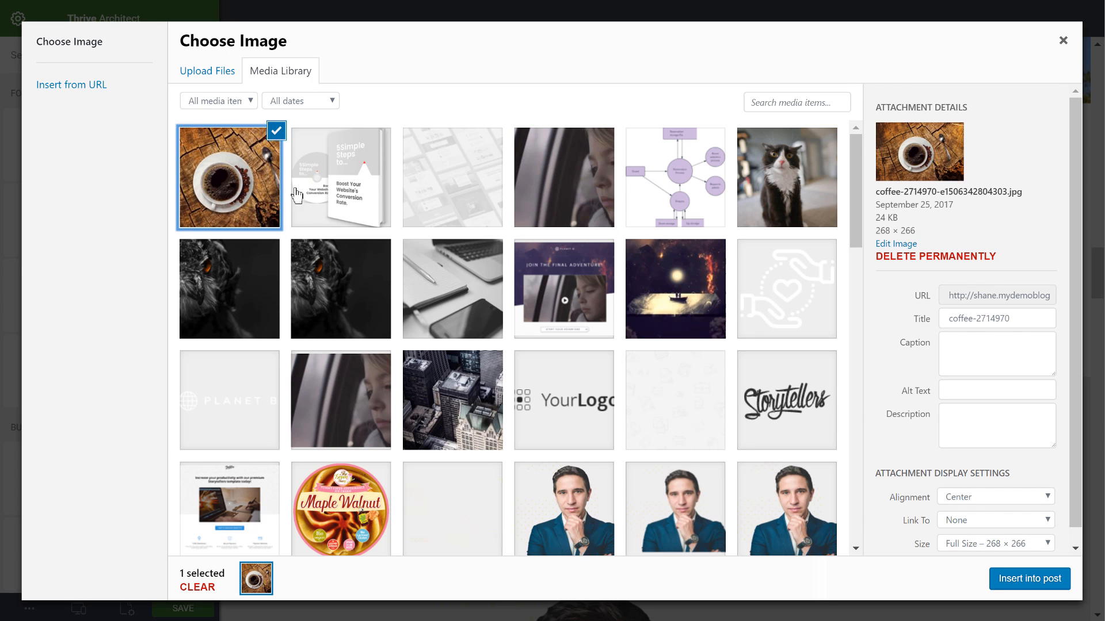
{"action": "mouse_move", "coordinate": [1028, 579]}
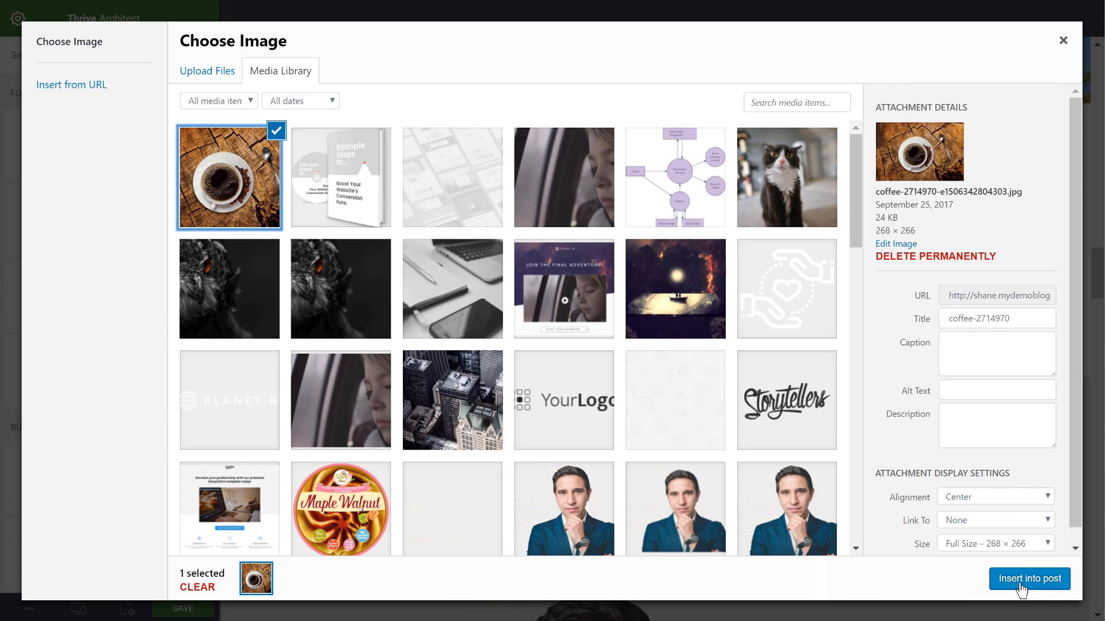
{"action": "left_click", "coordinate": [1028, 579]}
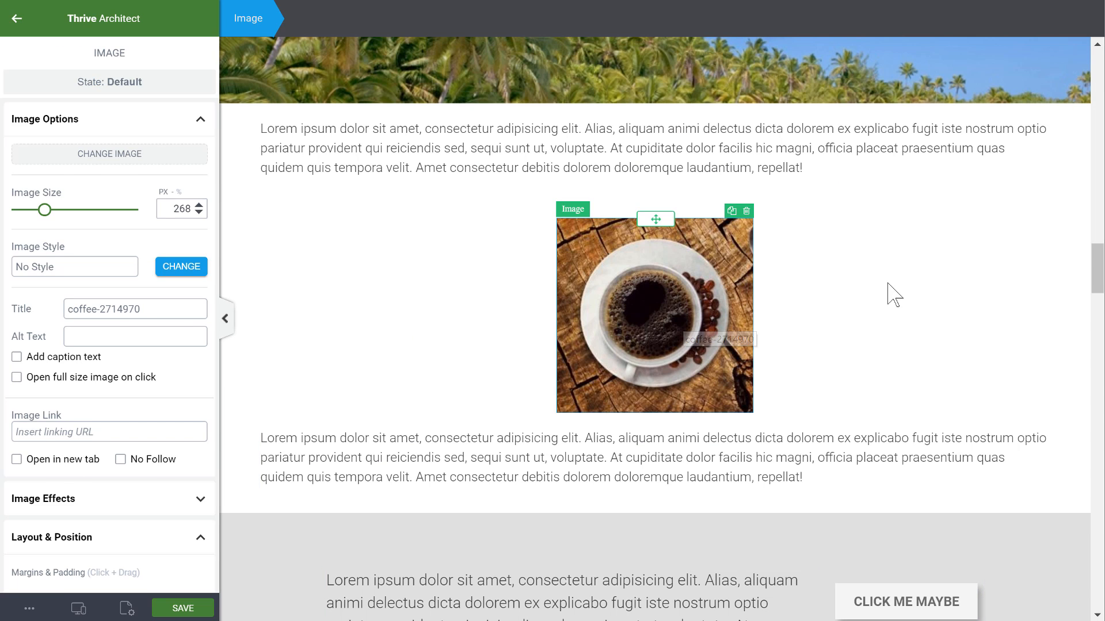
- Select the URL of the edited 268 × 266 coffee image in its attachment details
{"action": "left_click", "coordinate": [109, 153]}
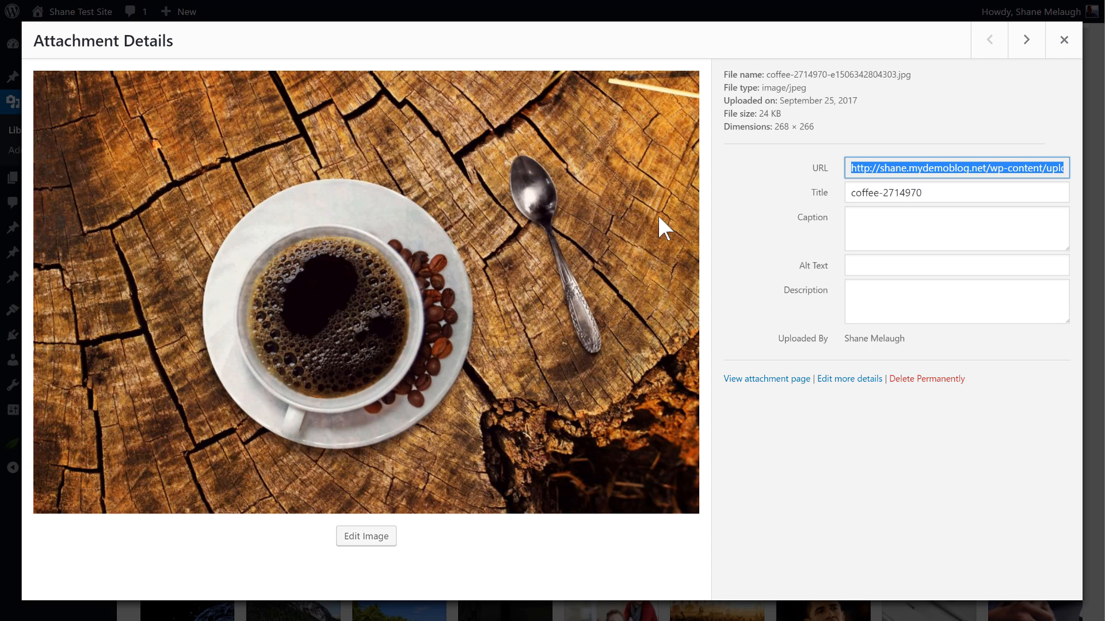
{"action": "mouse_move", "coordinate": [451, 544]}
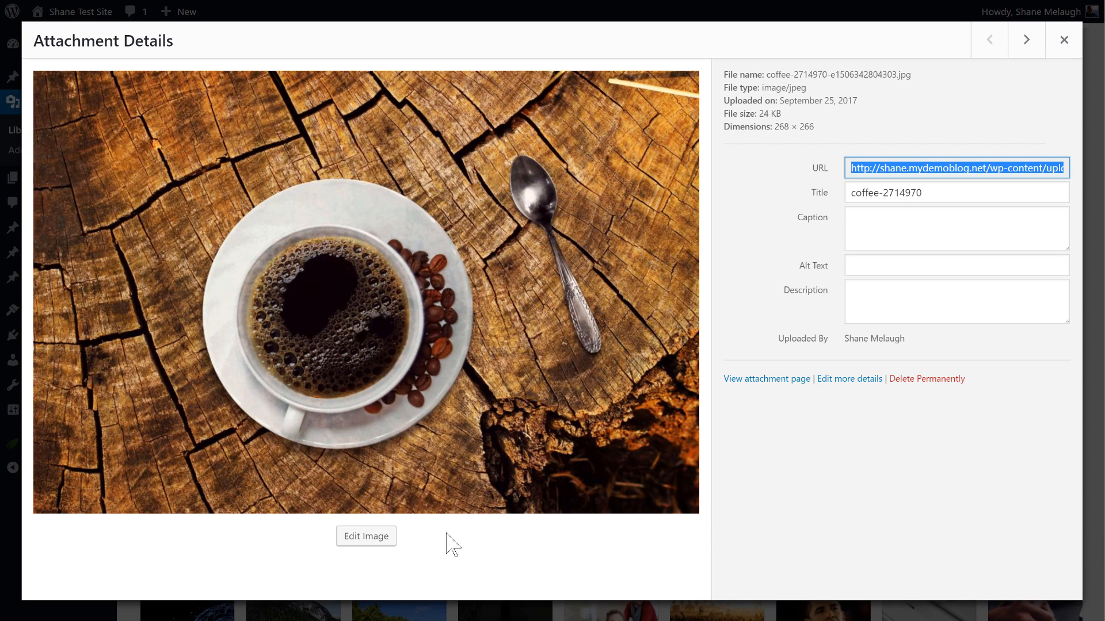
{"action": "mouse_move", "coordinate": [520, 188]}
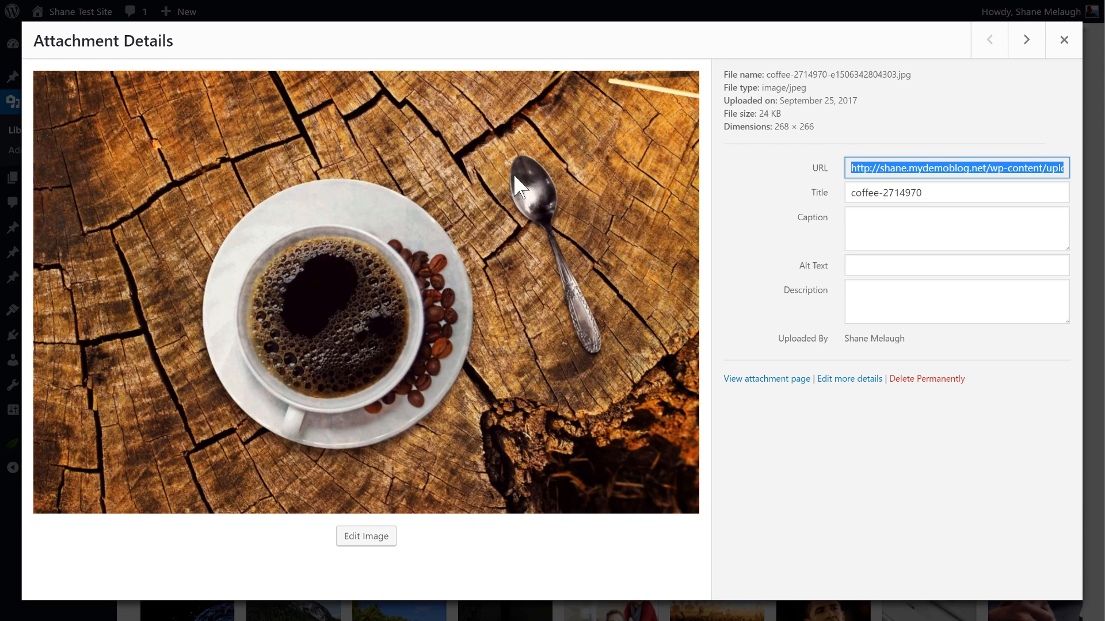